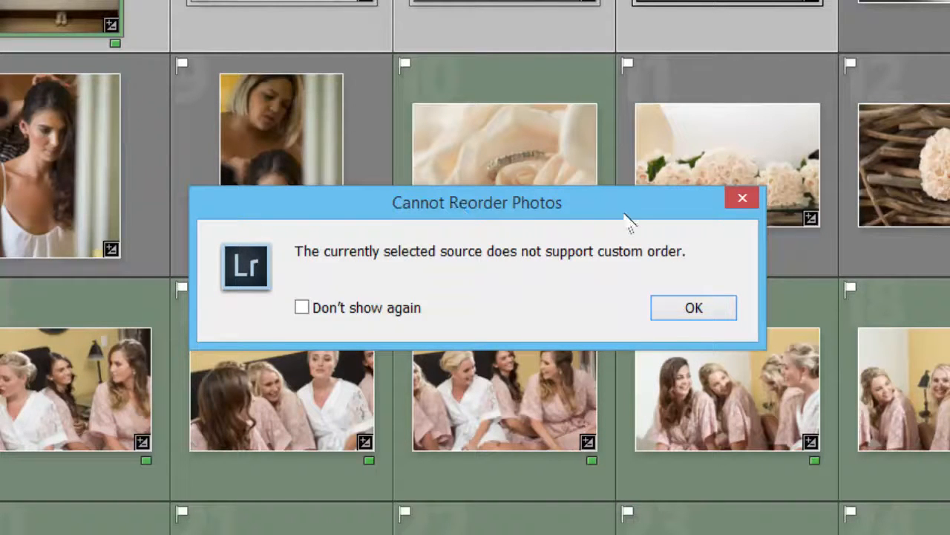
# Step: Acknowledge the Cannot Reorder Photos warning so the Previous Import collection shows
pyautogui.click(694, 308)
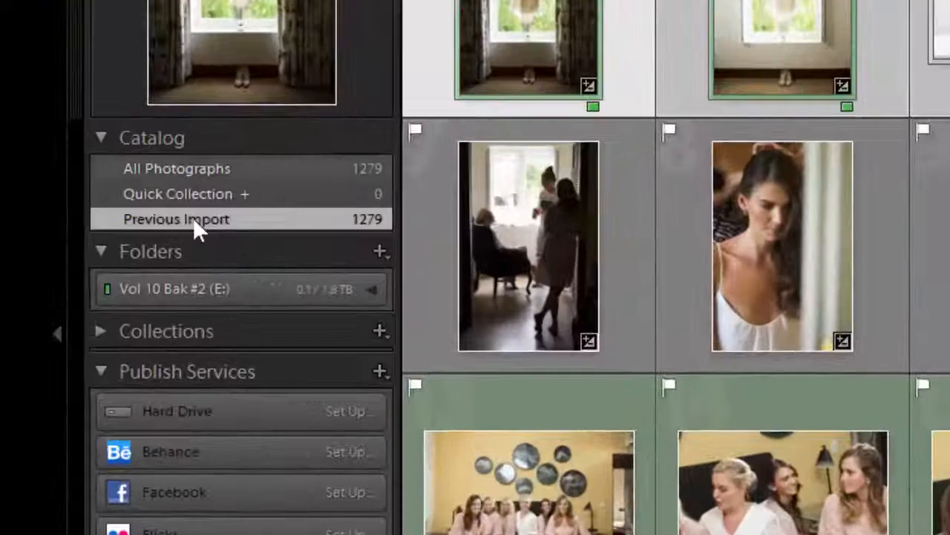
pyautogui.moveTo(319, 226)
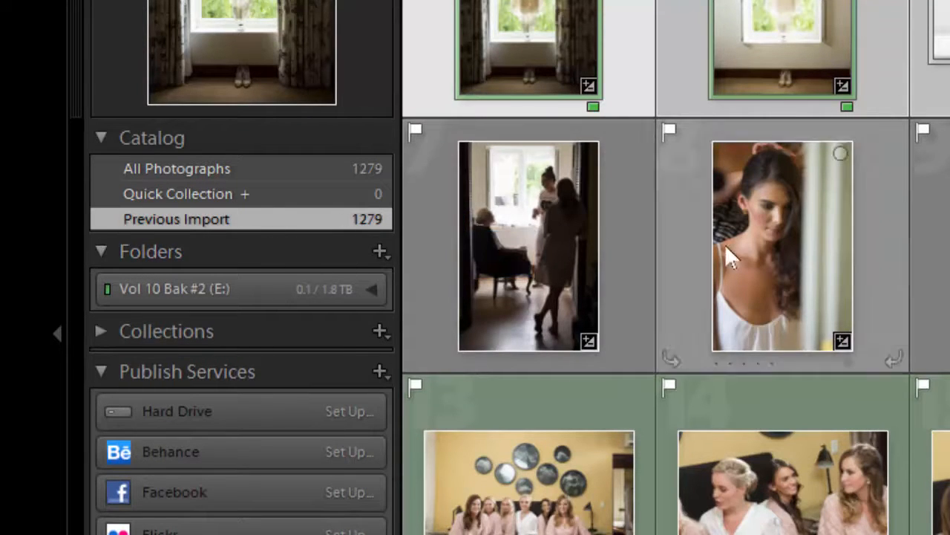
# Step: Select the 2015.12.21 wedding folder as the grid source
pyautogui.click(371, 288)
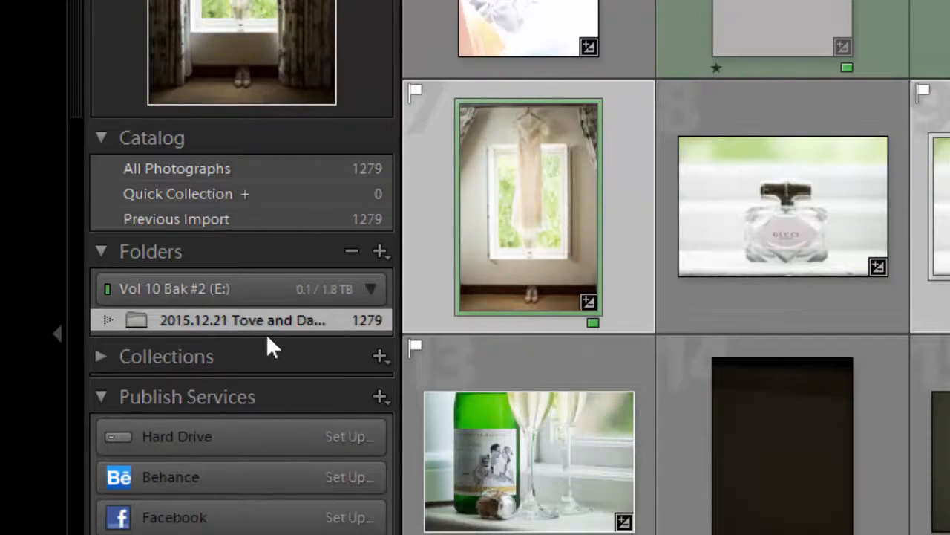
pyautogui.moveTo(267, 326)
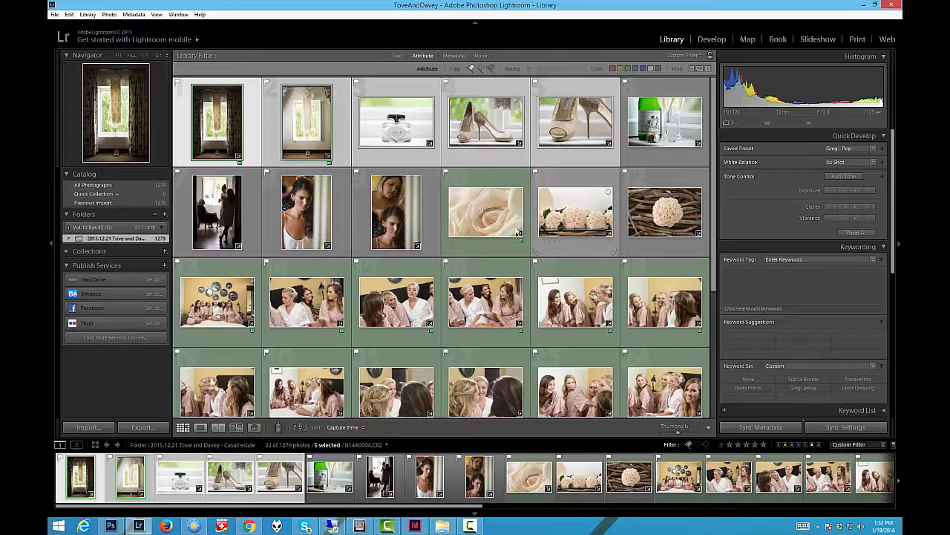
# Step: View the champagne bottle photo full-size in Loupe view
pyautogui.click(485, 211)
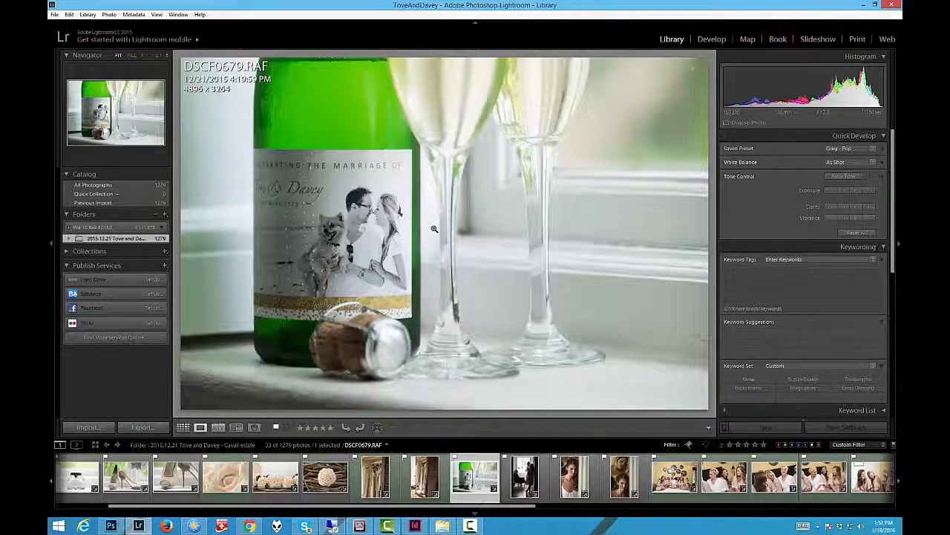
# Step: Return to the thumbnail grid with the champagne bottle photo leading the custom order
pyautogui.doubleClick(434, 228)
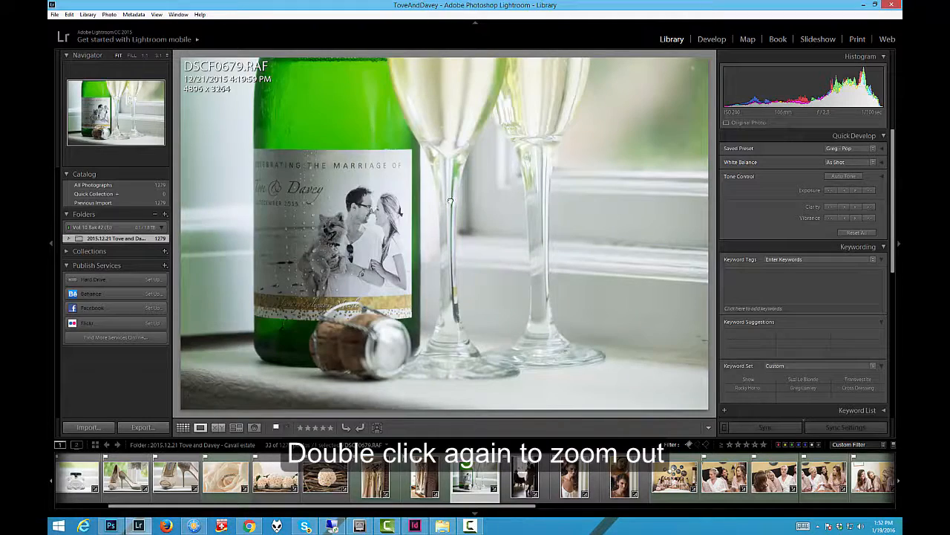
pyautogui.doubleClick(451, 200)
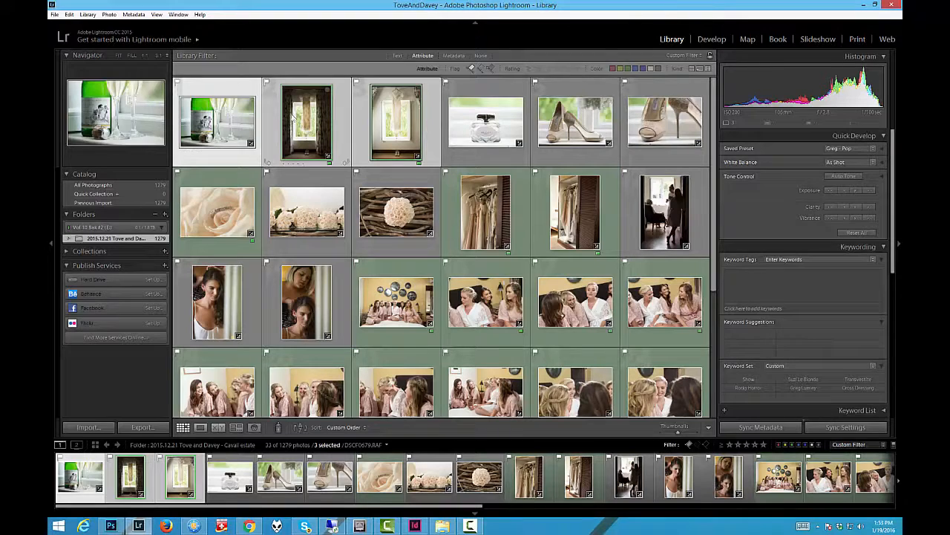
pyautogui.click(306, 122)
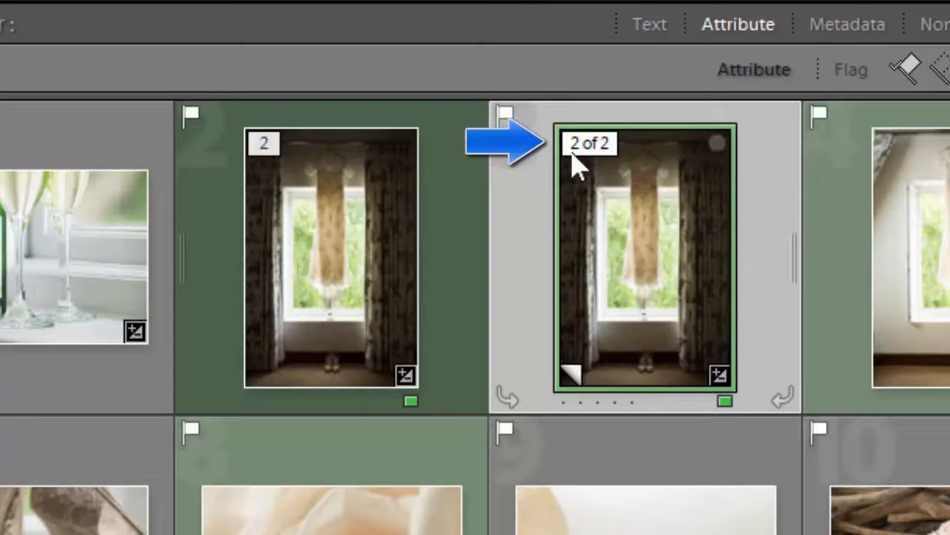
pyautogui.moveTo(589, 142)
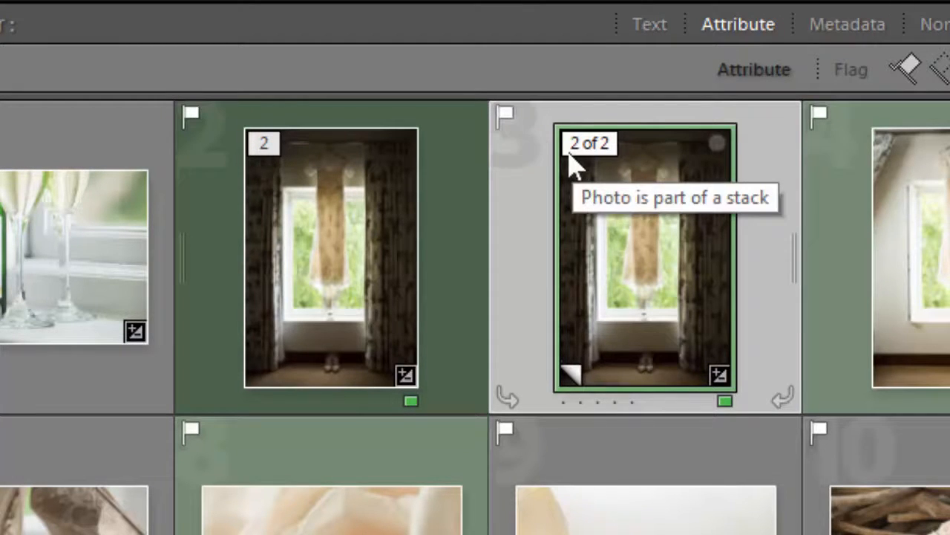